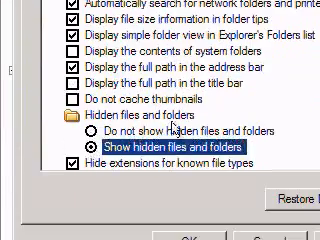
Reveal protected operating system files, confirming Yes on the warning prompt
scroll("down", 3)
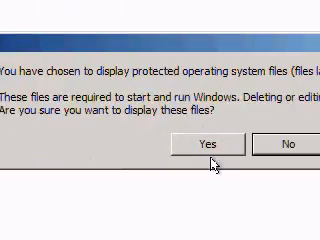
left_click(203, 146)
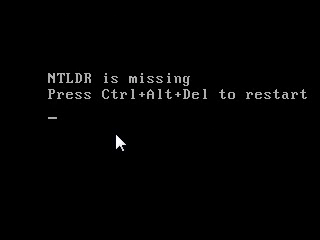
mouse_move(197, 137)
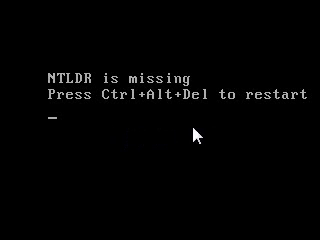